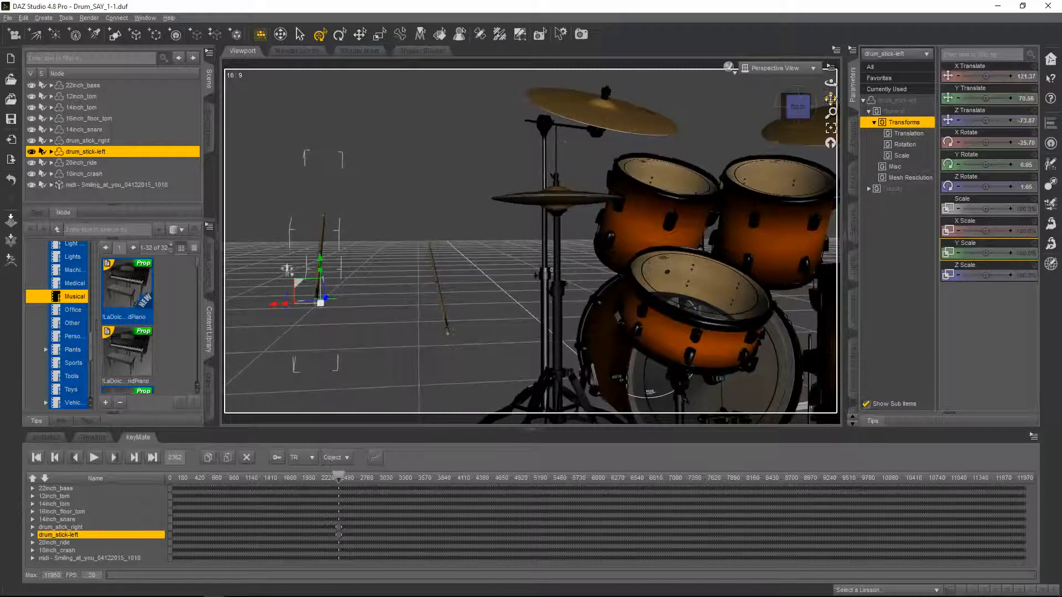
- Select the drum_stick_right node in the Scene pane
left_click(88, 140)
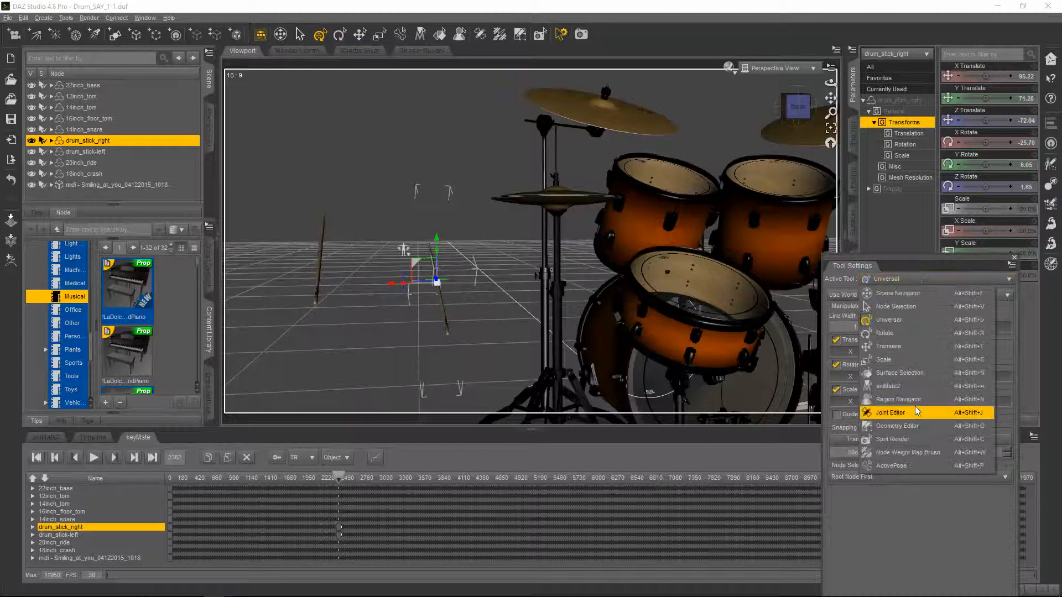
- With the Joint Editor, drag the right drumstick's joint center point along the stick
left_click(890, 412)
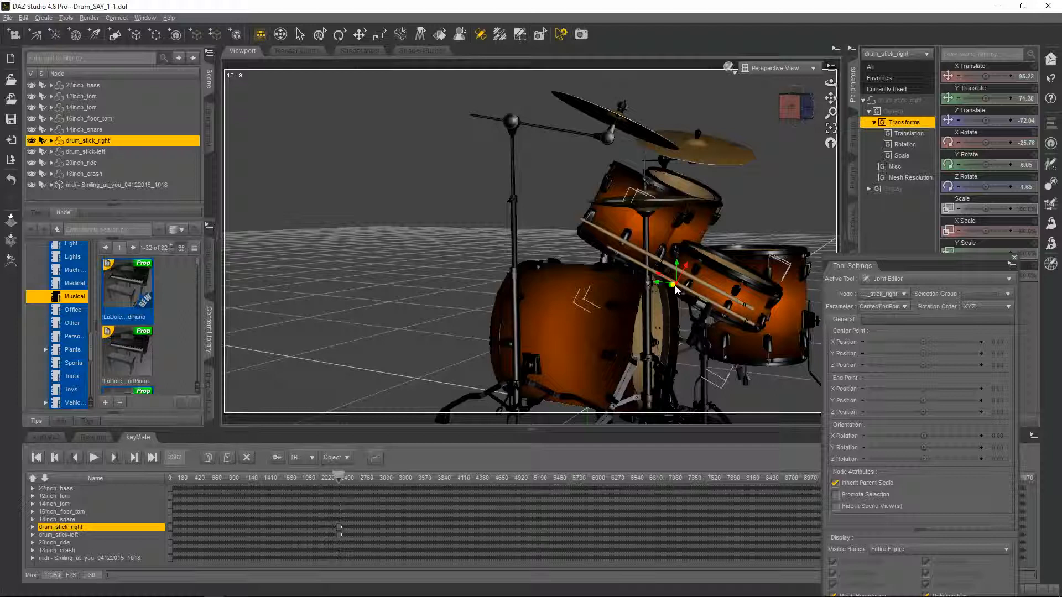
left_click_drag(674, 288, 748, 325)
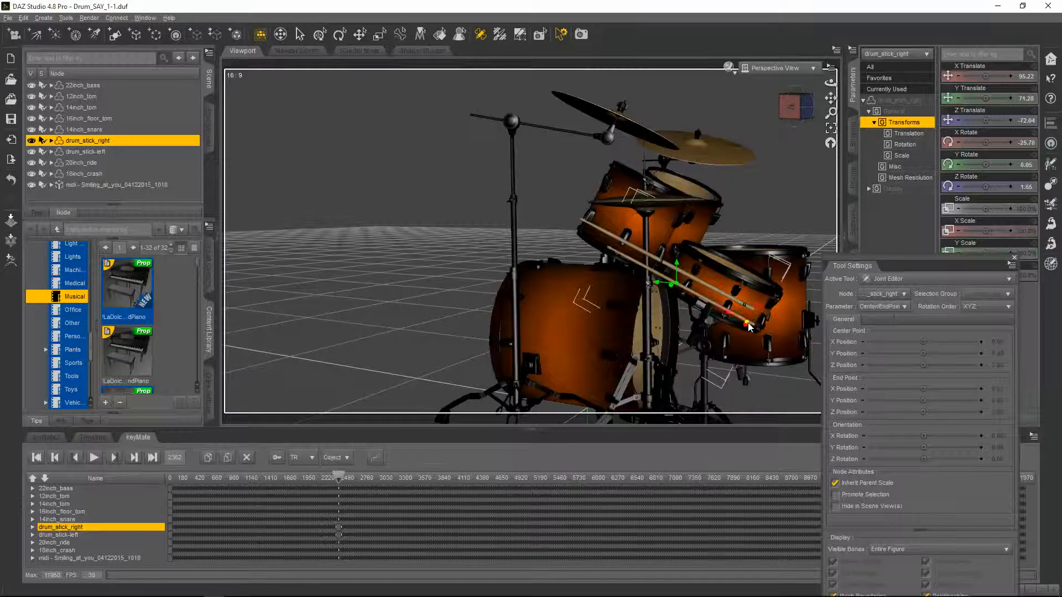
left_click_drag(749, 326, 677, 292)
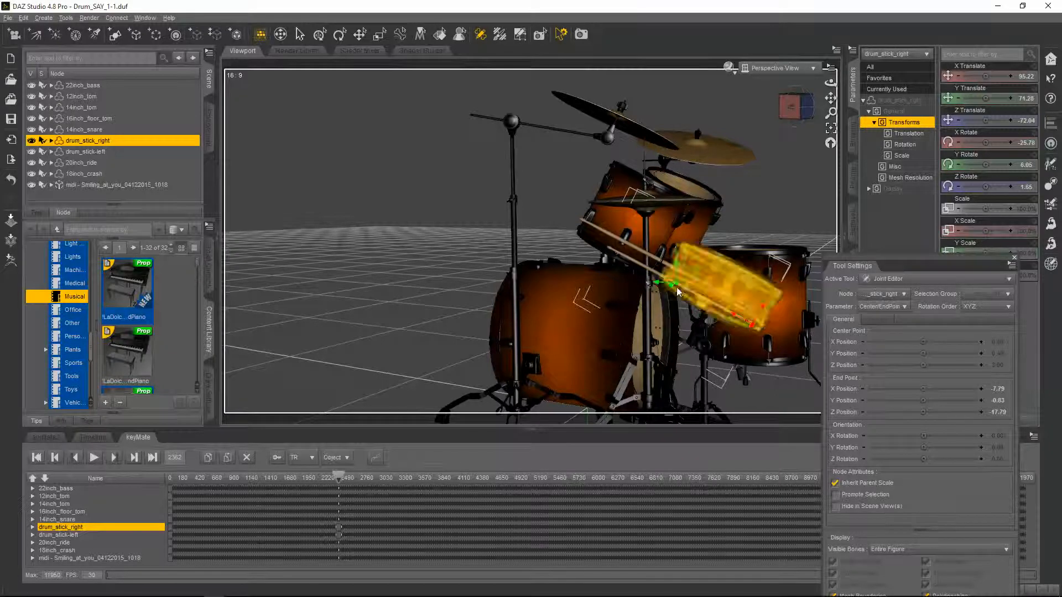
left_click_drag(677, 292, 732, 308)
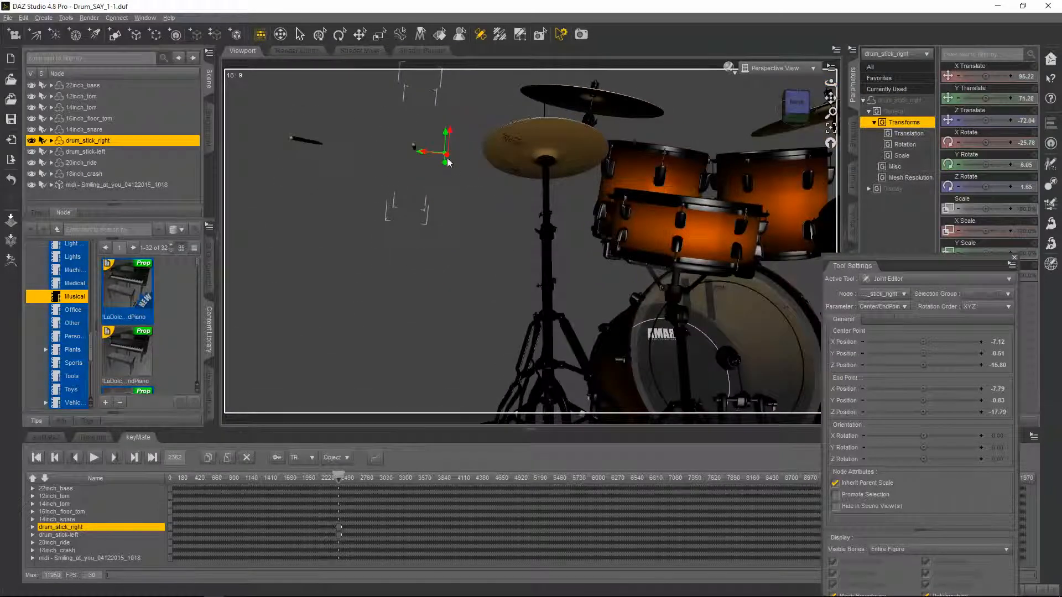
- Drag the joint end point along the stick and refine its position
left_click_drag(445, 153, 414, 148)
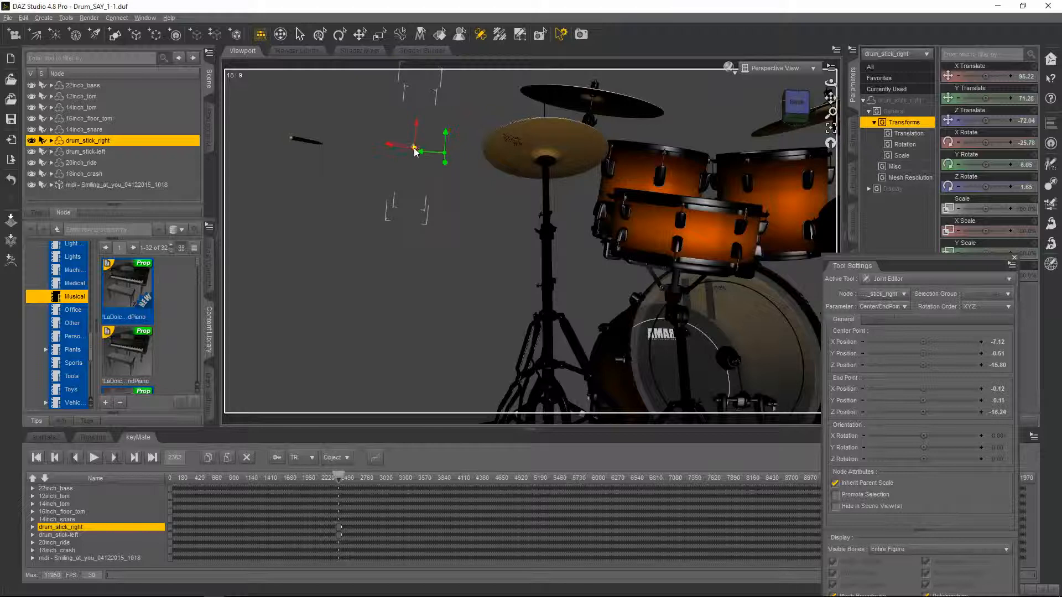
left_click_drag(414, 148, 430, 153)
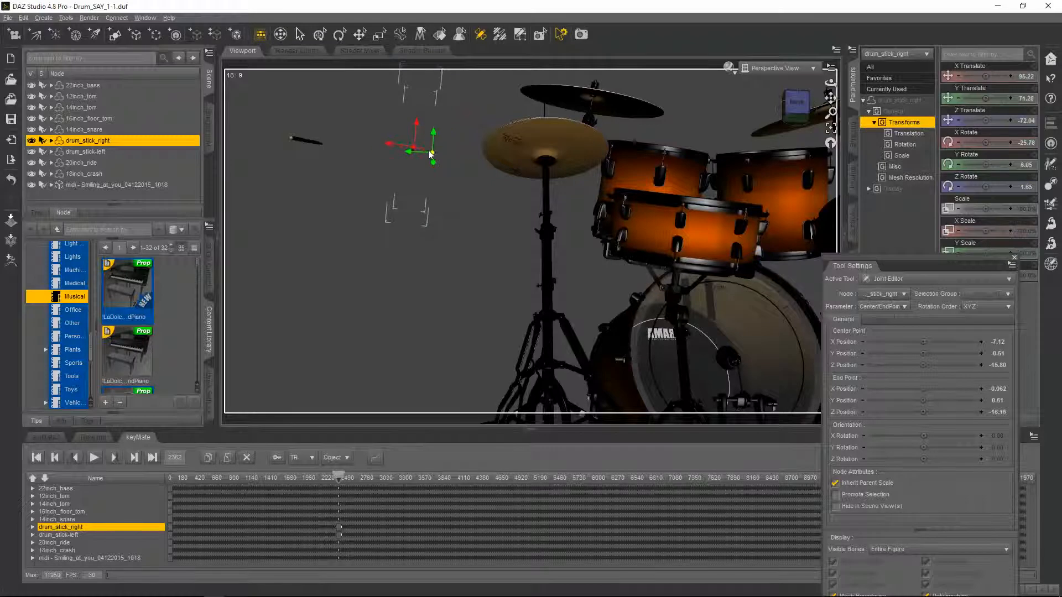
left_click_drag(434, 153, 414, 153)
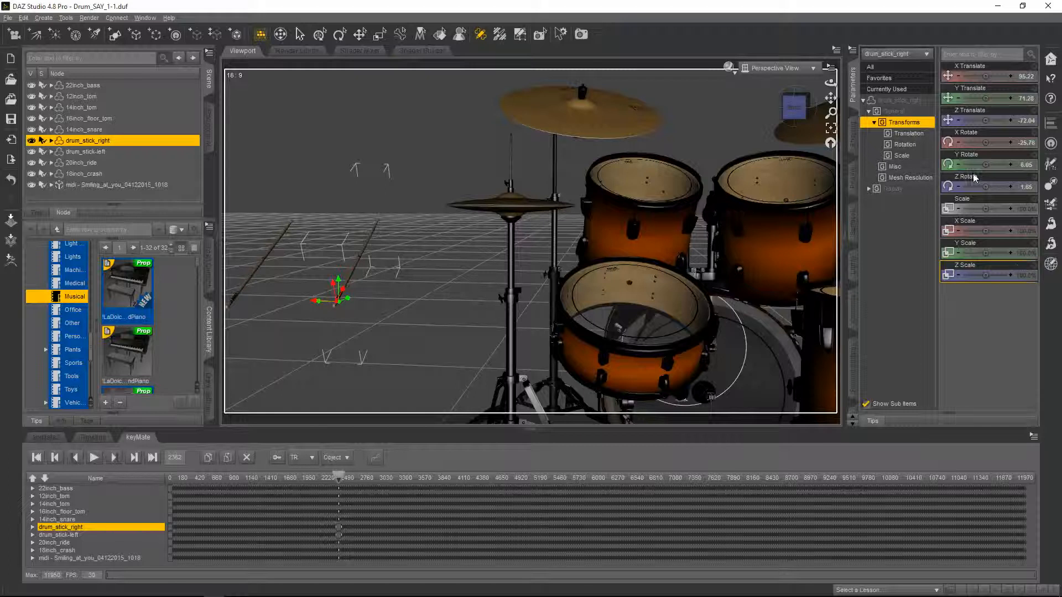
- Drag a Rotate slider in the Parameters pane to test-rotate the right drumstick
left_click_drag(988, 142, 978, 143)
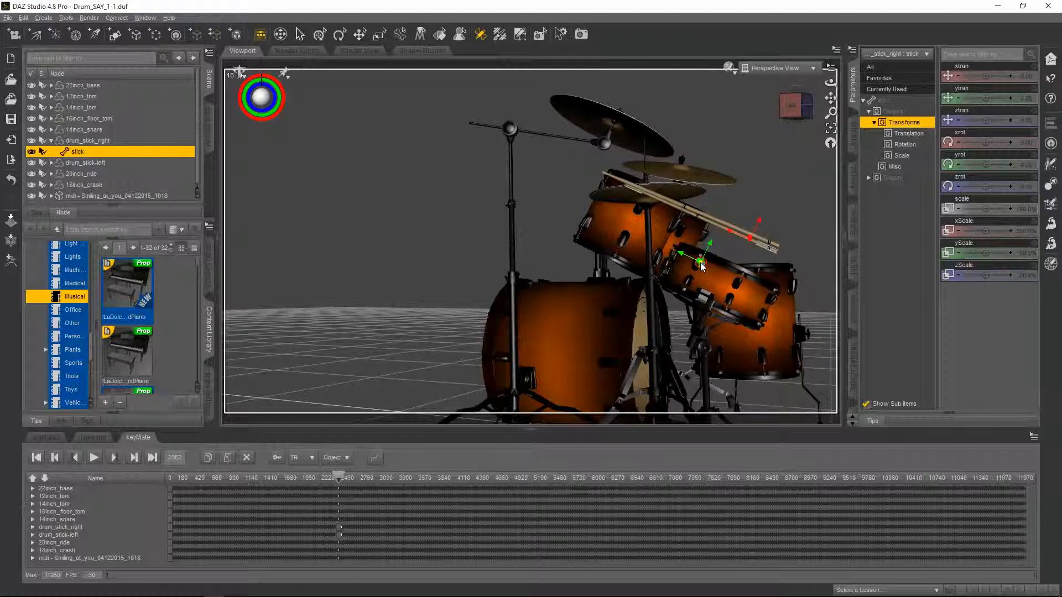
- Rotate the stick bone twice with the viewport gizmo around its new pivot
left_click_drag(701, 261, 738, 237)
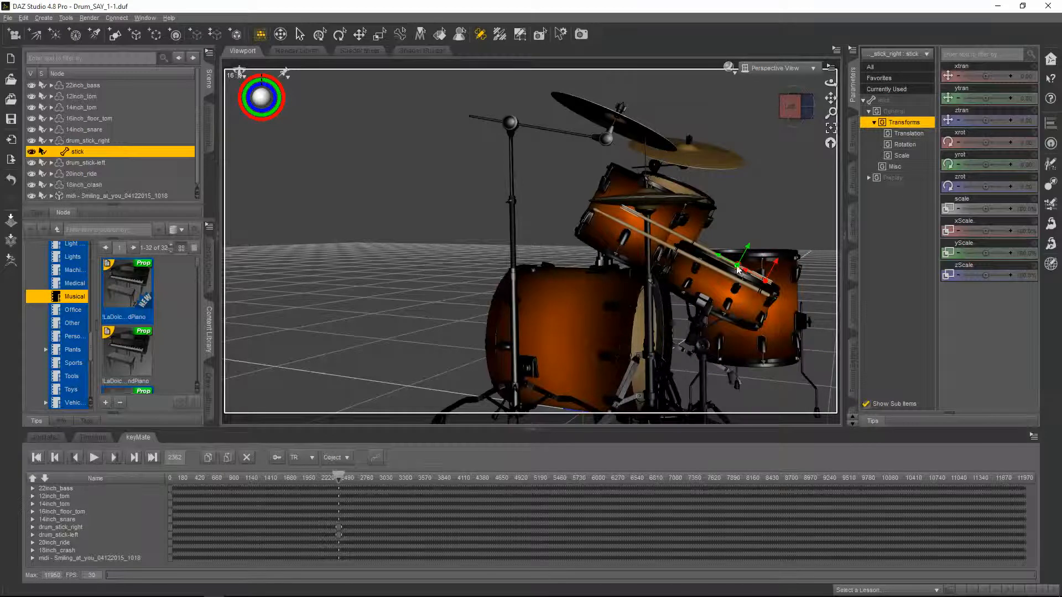
left_click_drag(738, 271, 762, 281)
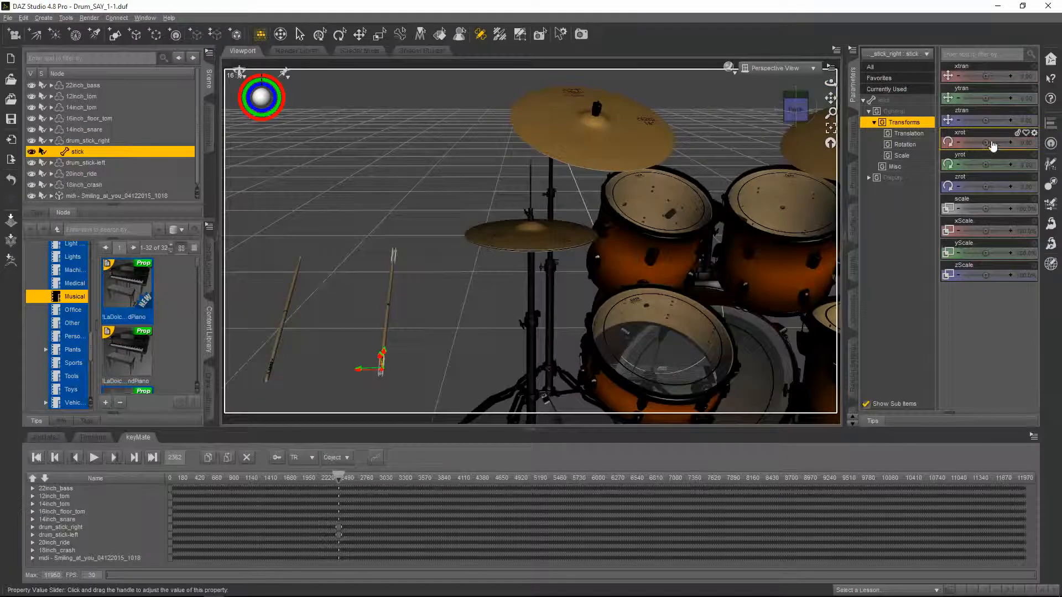
- Set the stick bone's X rotation to about -7.29 with the xrot slider
left_click_drag(989, 142, 1009, 142)
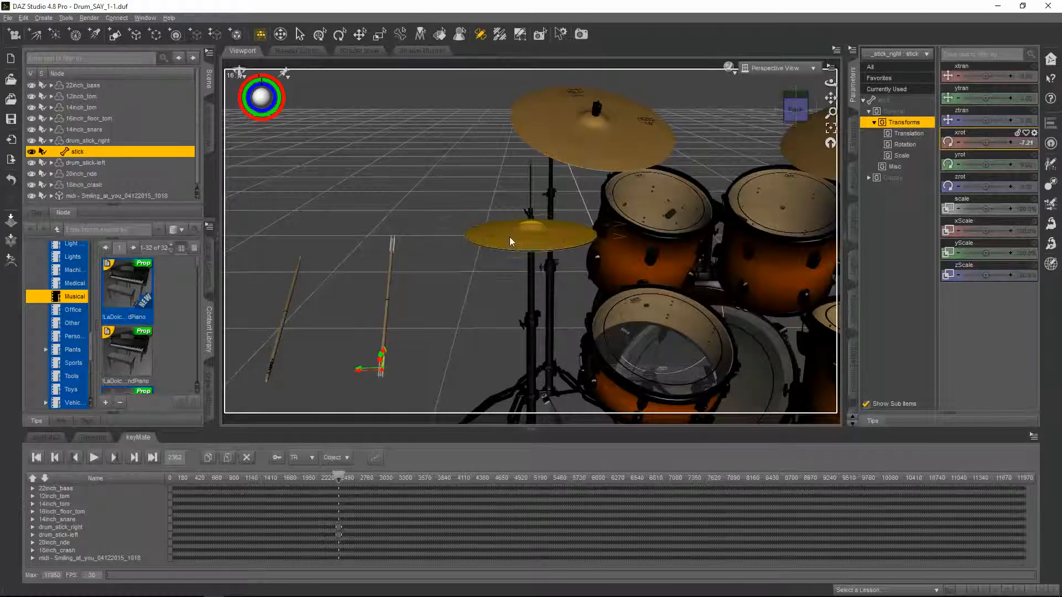
mouse_move(509, 243)
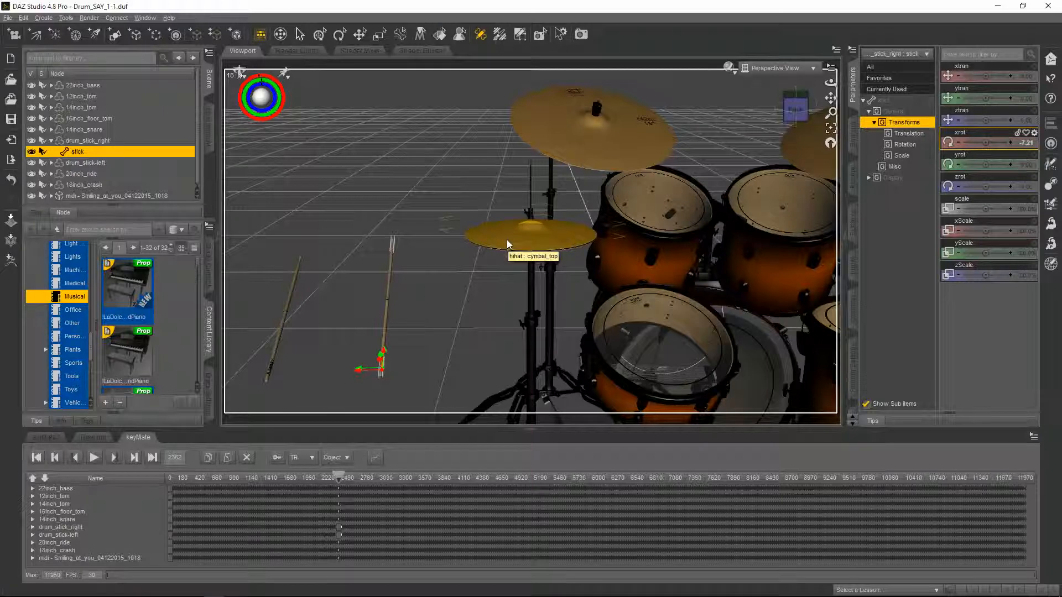